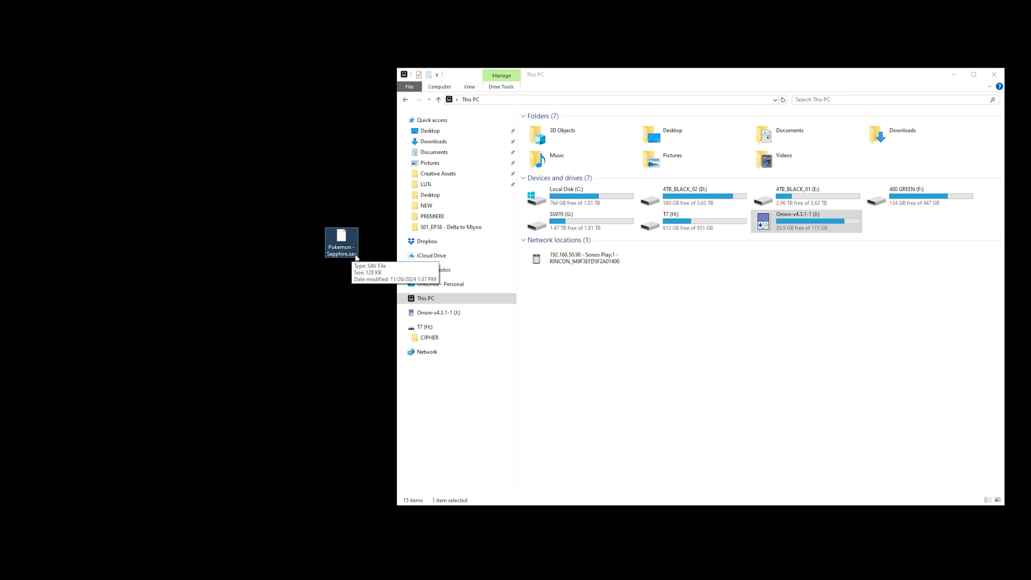
mouse_move(360, 205)
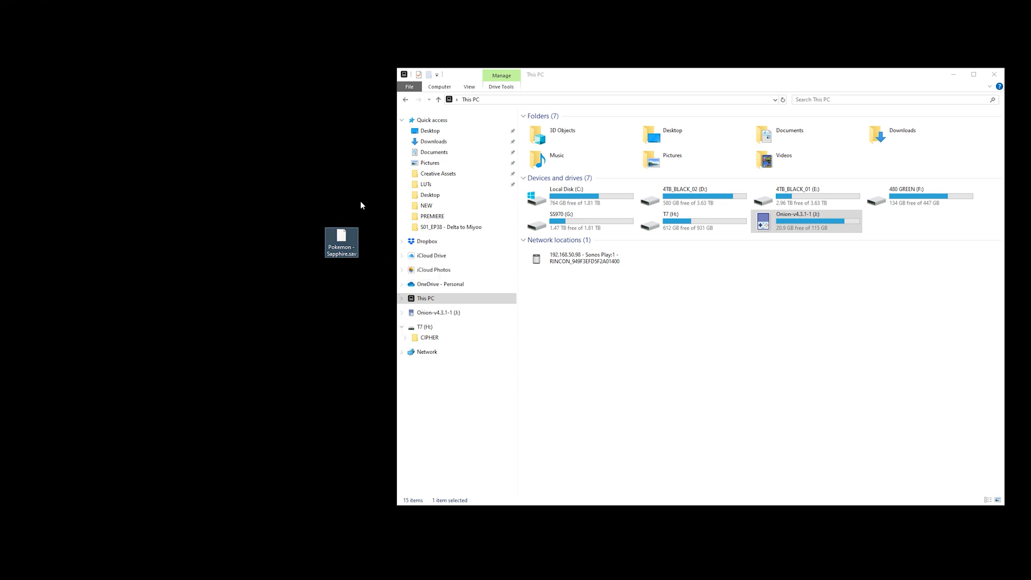
mouse_move(342, 263)
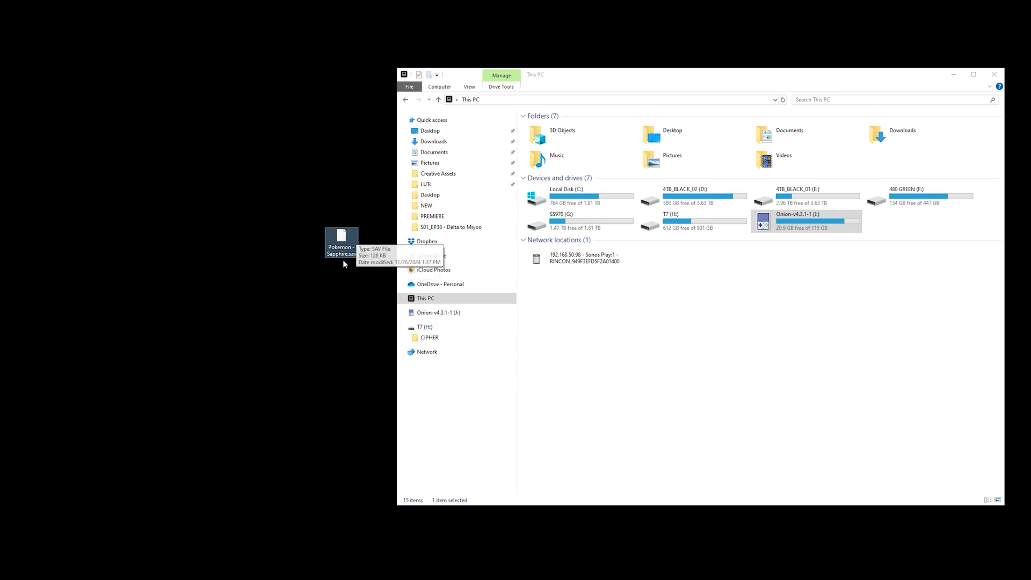
mouse_move(796, 220)
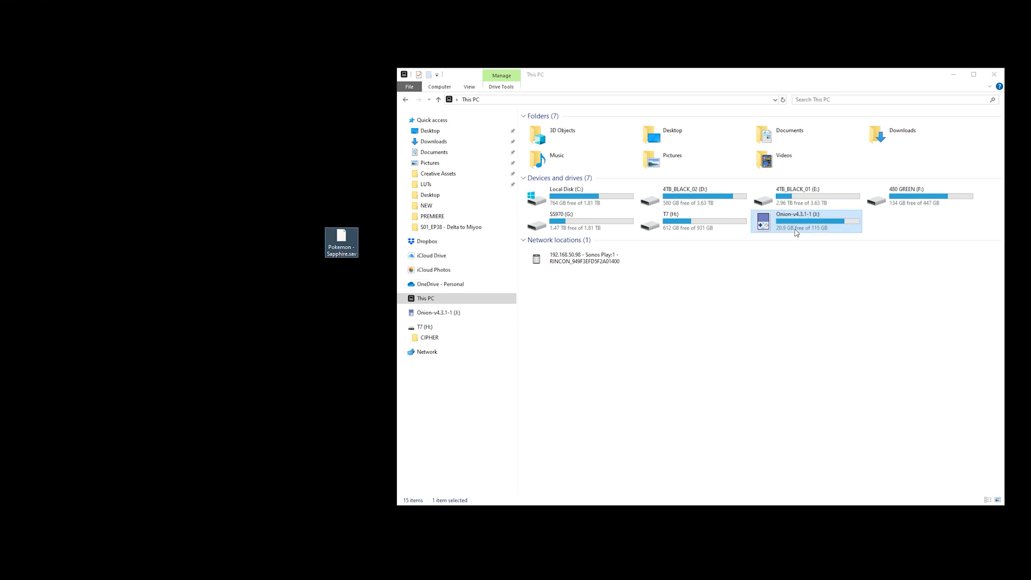
Browse Onion-v4.3.1-1 > Saves > CurrentProfile > saves and open the mGBA folder.
double_click(817, 221)
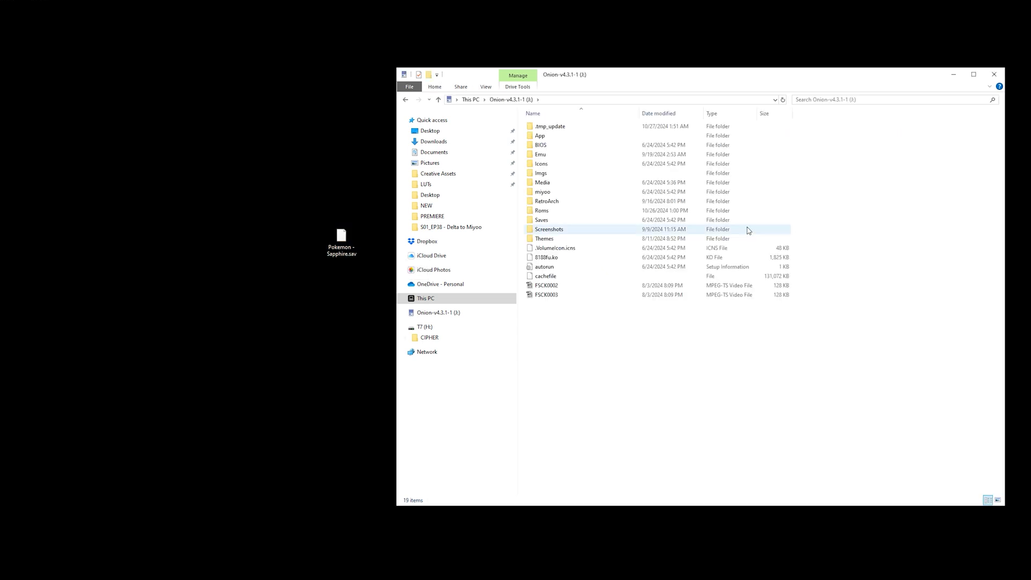
double_click(541, 219)
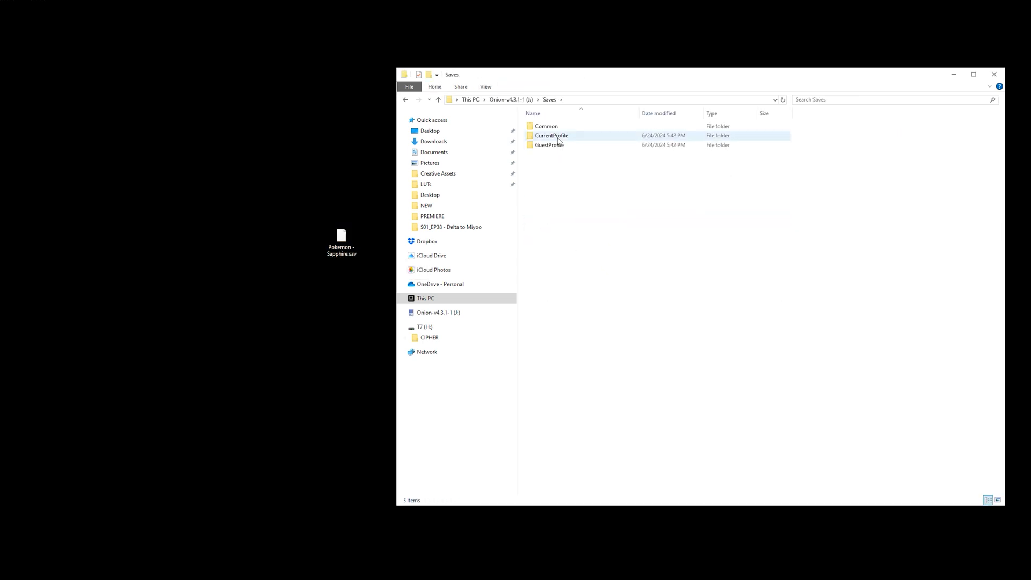
double_click(551, 135)
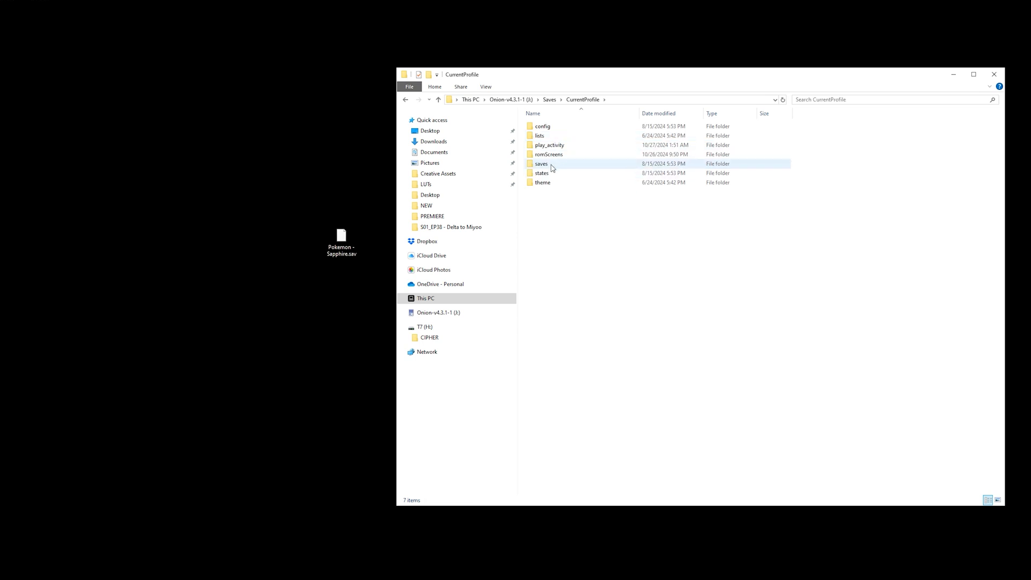
double_click(541, 163)
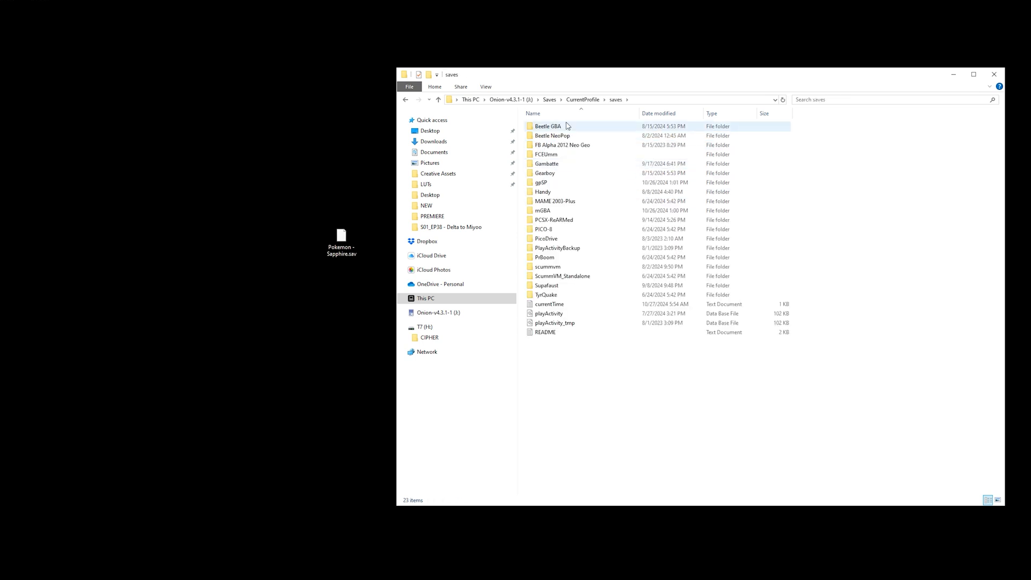
left_click(541, 182)
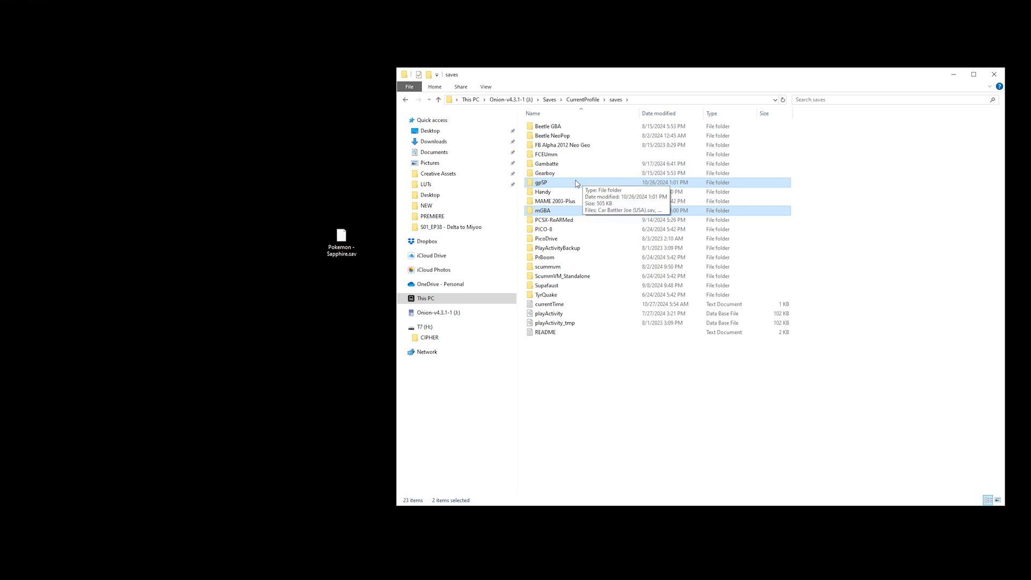
mouse_move(615, 146)
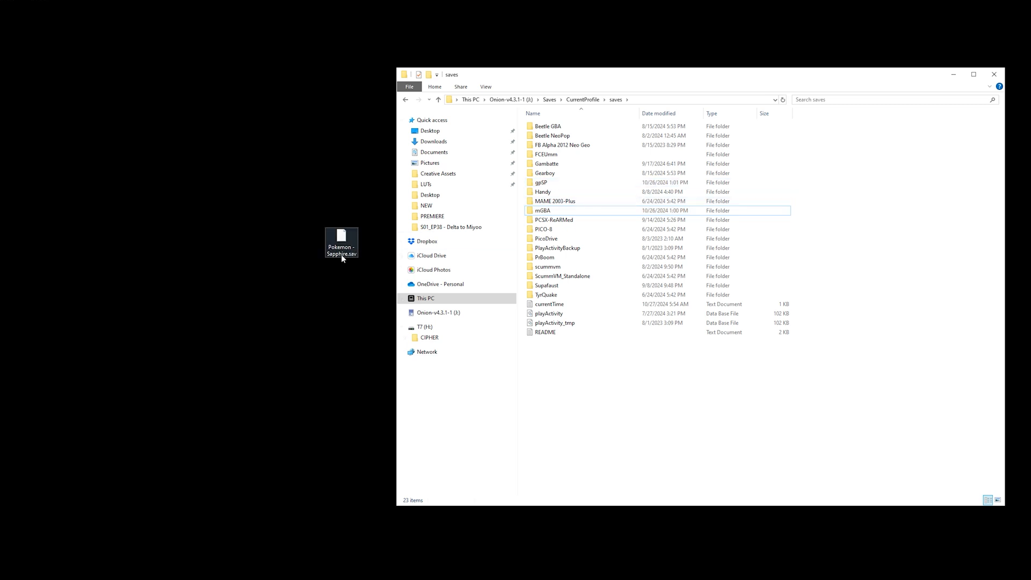
double_click(540, 182)
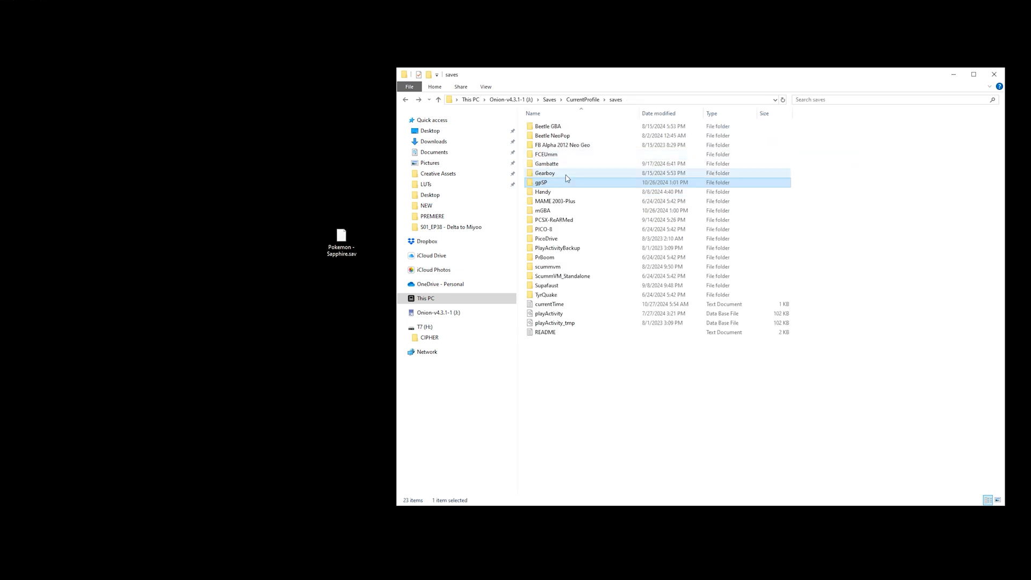
double_click(542, 210)
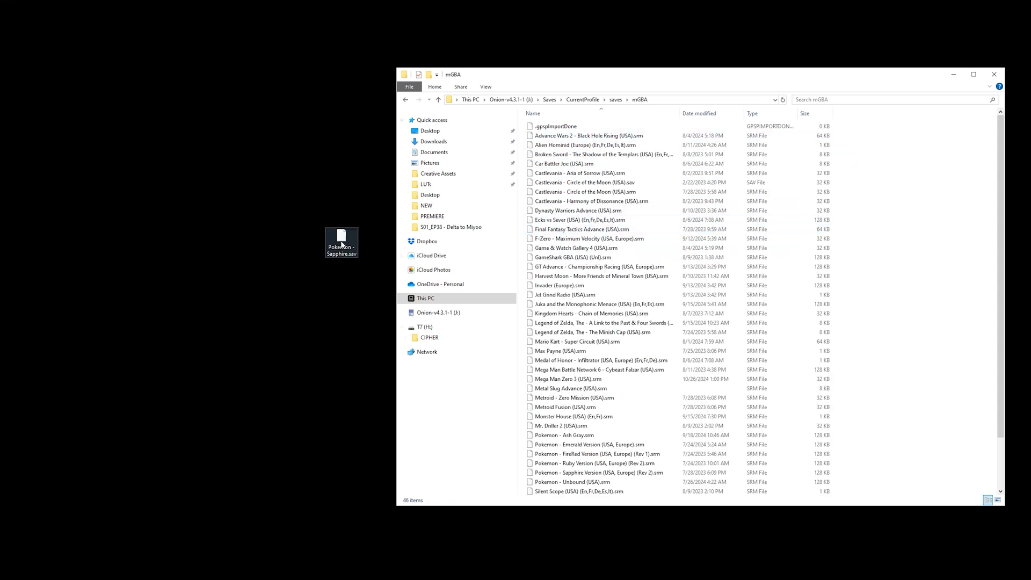
Go back to the saves folder and open gpSP to find the Sapphire save.
left_click(579, 173)
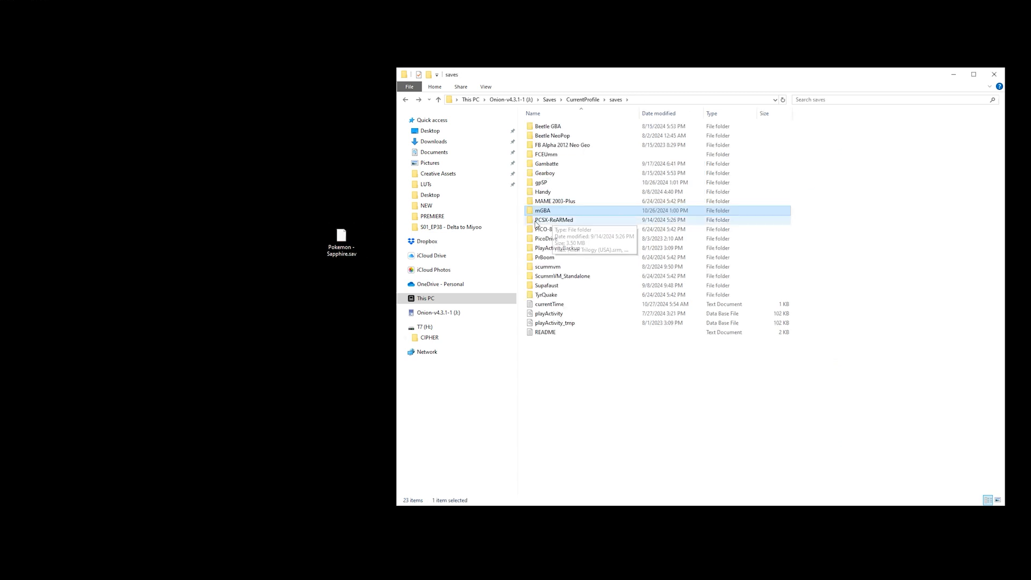
mouse_move(542, 182)
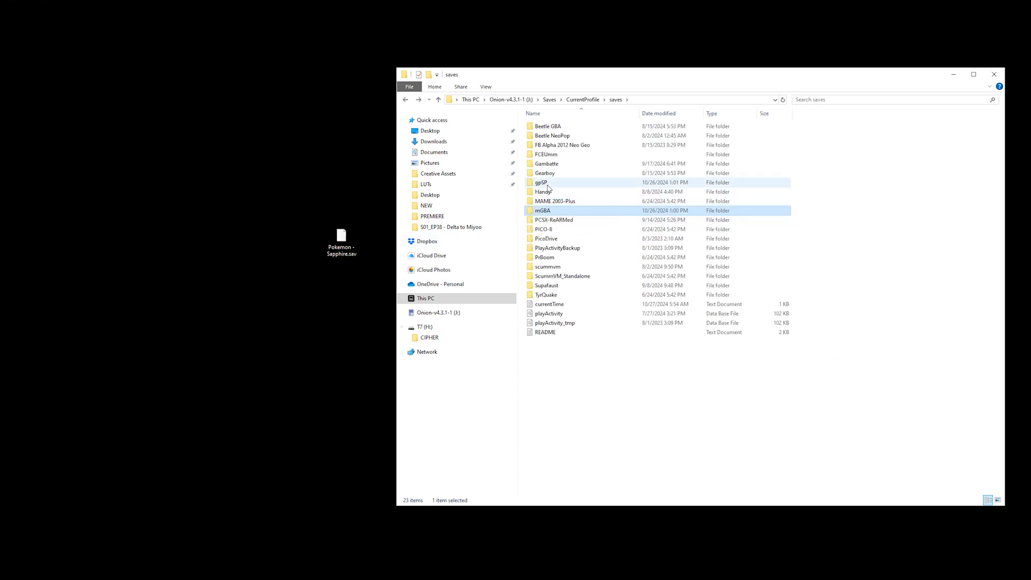
double_click(542, 182)
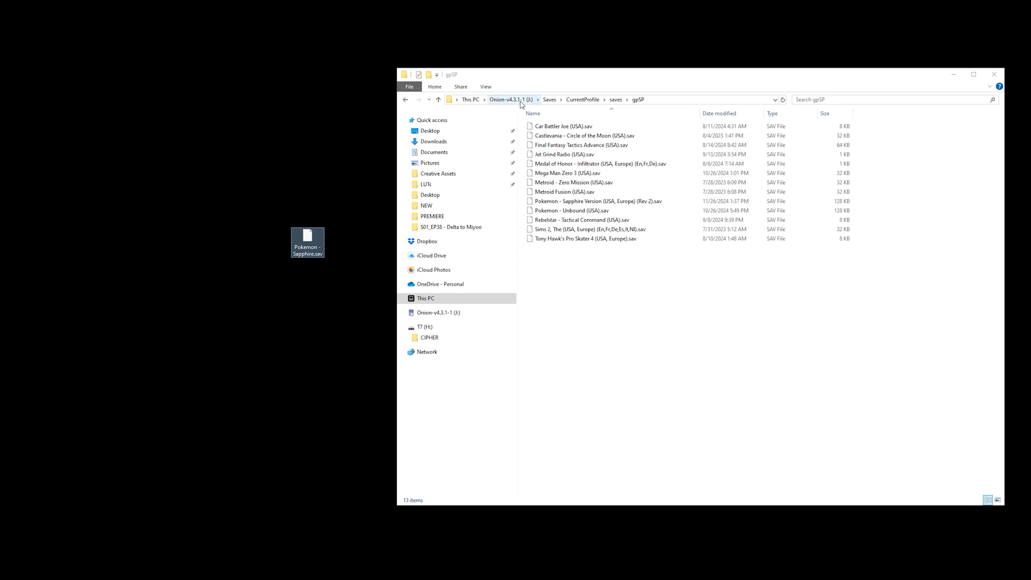
Select the Pokemon Sapphire Version (USA, Europe) (Rev 2) ROM in Roms > GBA.
left_click(506, 99)
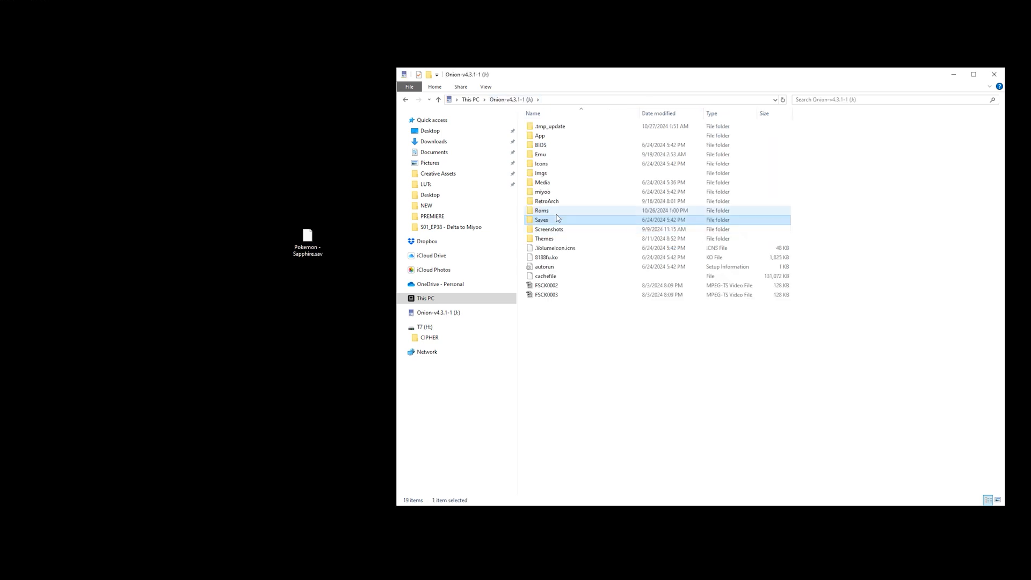
double_click(542, 211)
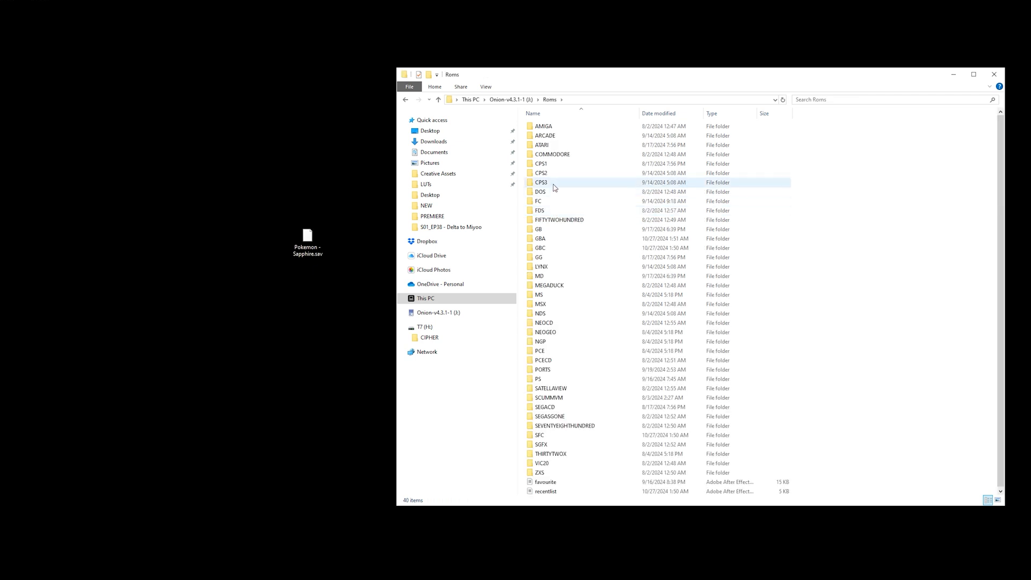
double_click(539, 238)
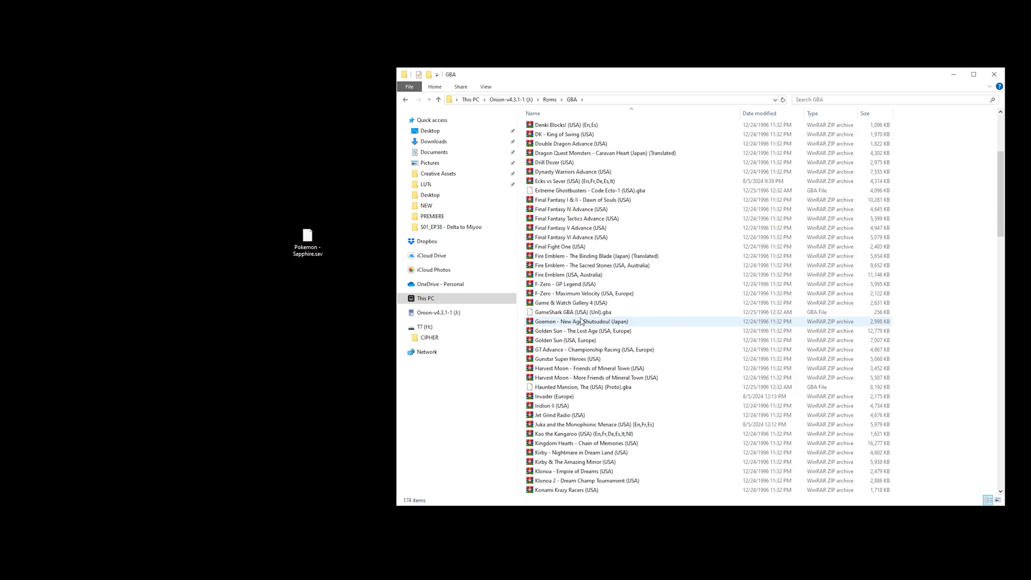
scroll("down", 3)
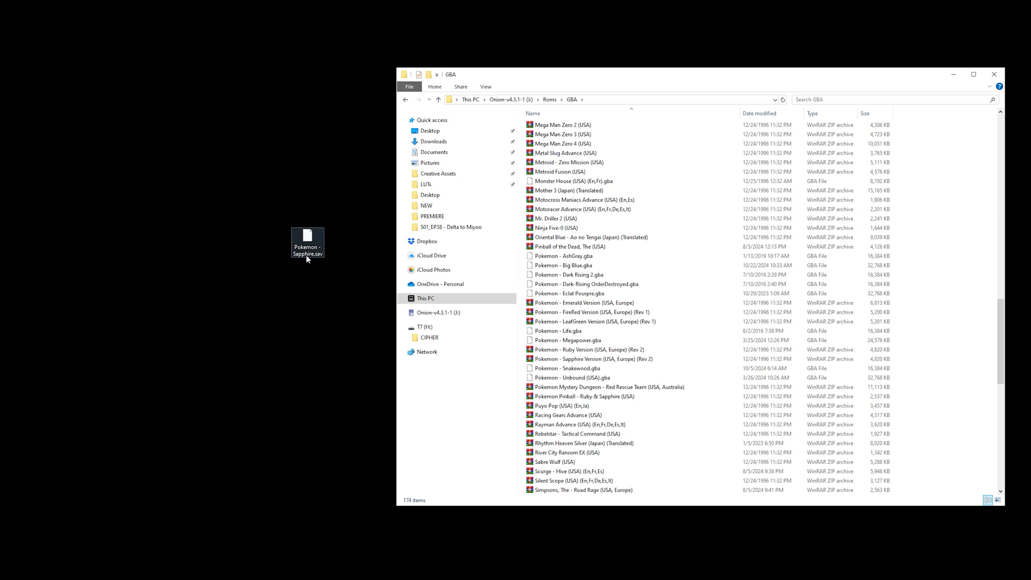
left_click(592, 358)
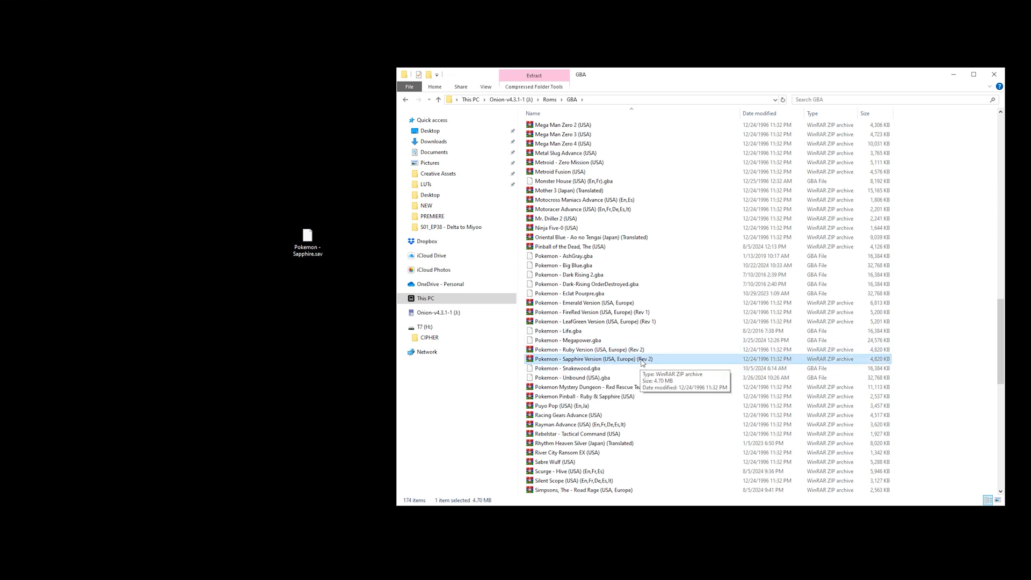
mouse_move(324, 284)
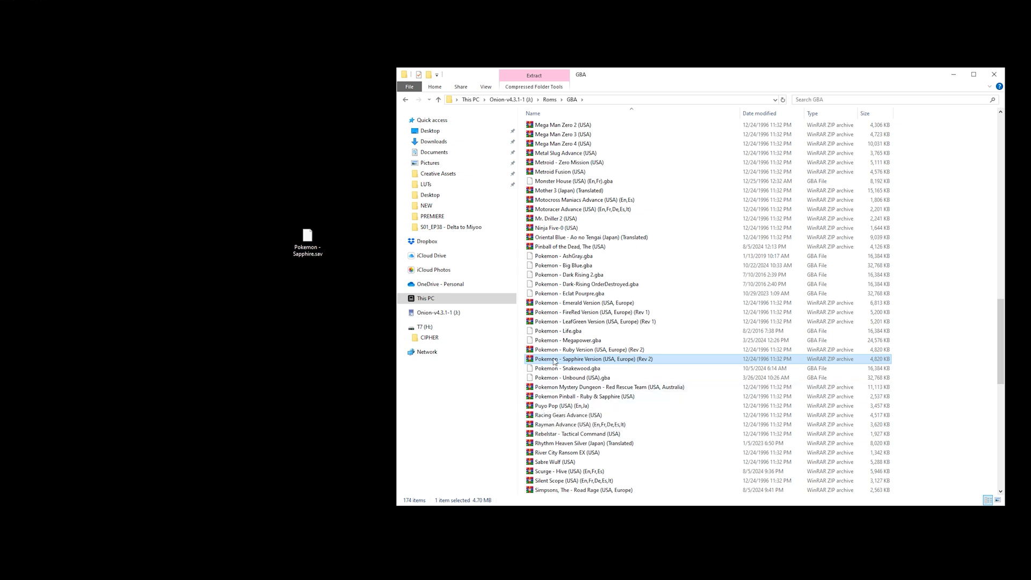
mouse_move(555, 358)
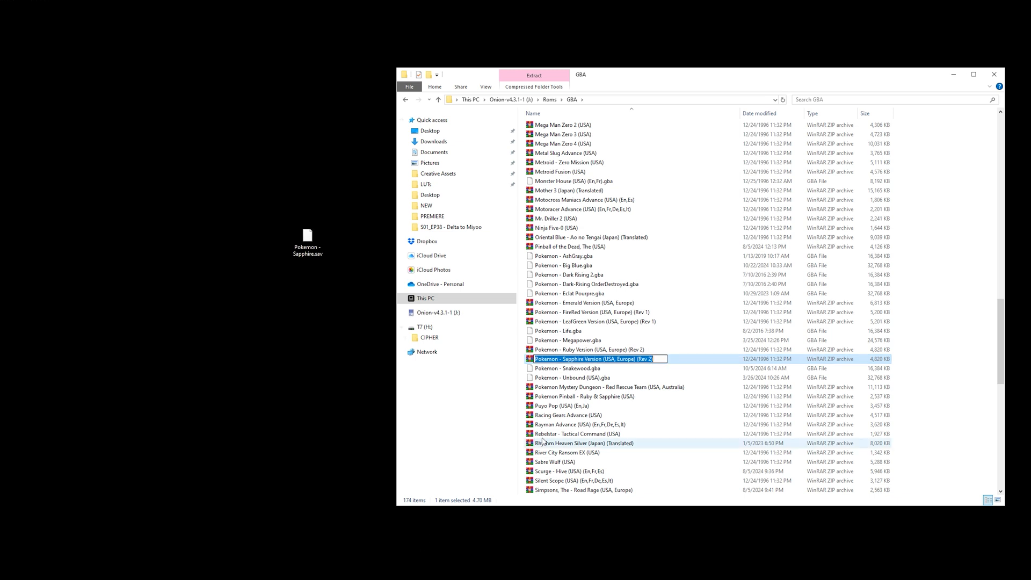
mouse_move(542, 443)
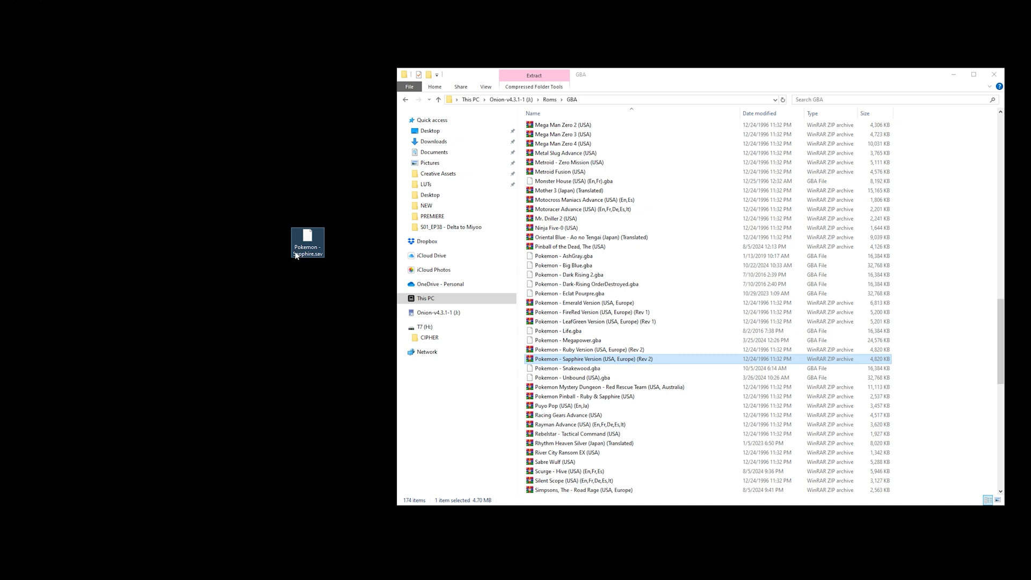
Rename the desktop .sav to the Sapphire ROM's name and return to Onion-v4.3.1-1.
right_click(307, 241)
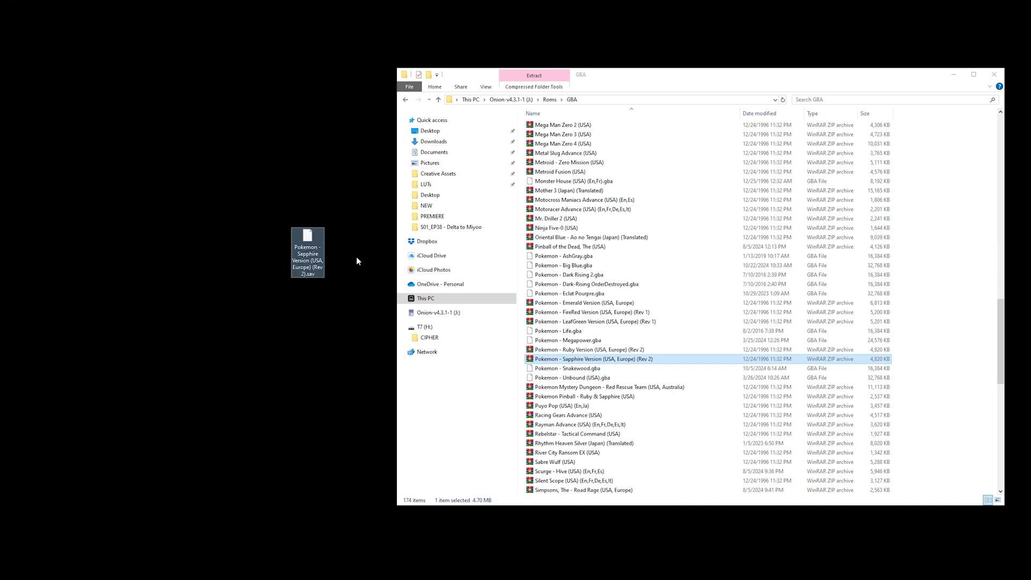
mouse_move(578, 360)
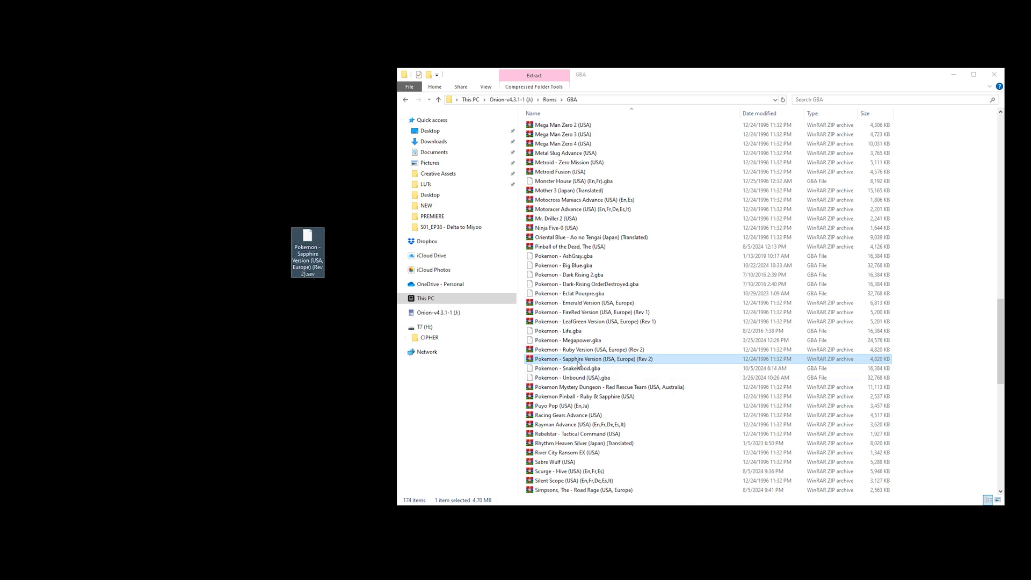
left_click(578, 358)
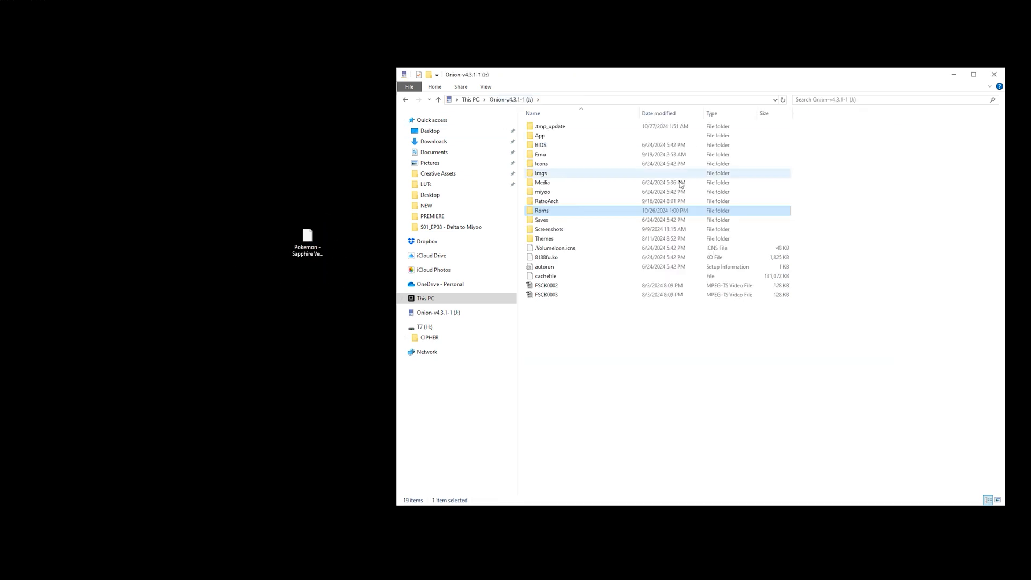
Open Saves > CurrentProfile > saves on the SD card to reach gpSP.
double_click(541, 220)
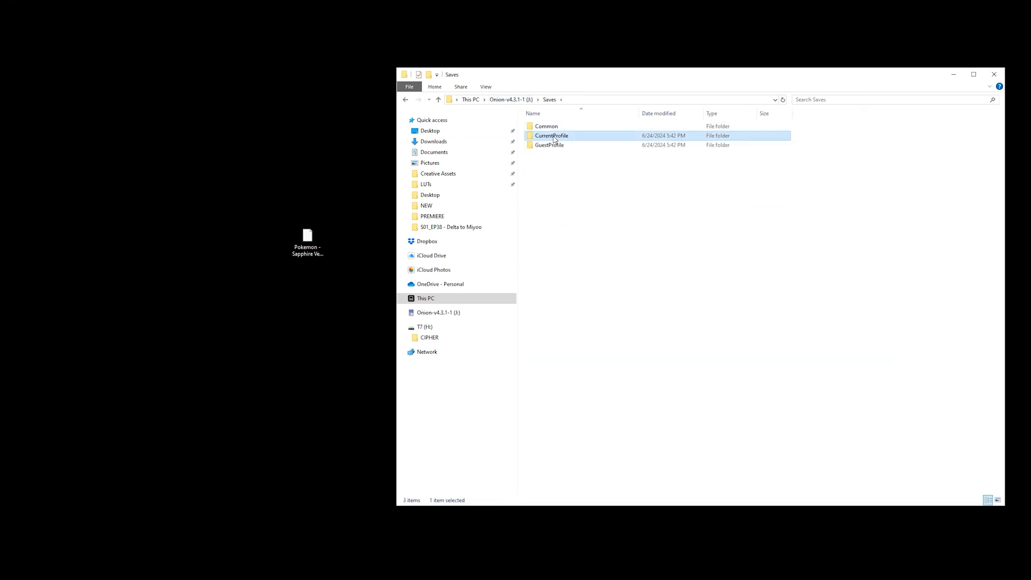
double_click(551, 135)
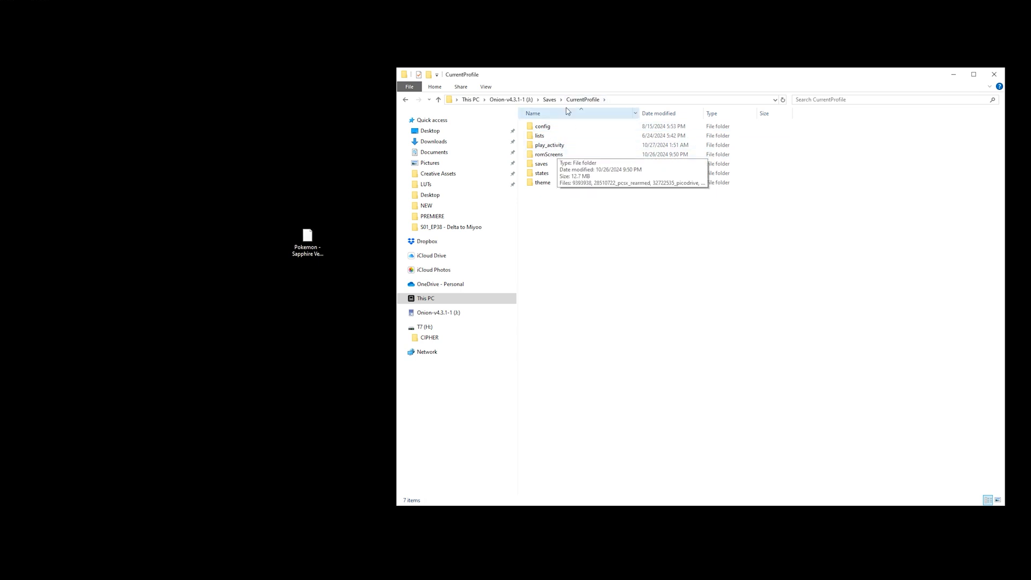
left_click(541, 163)
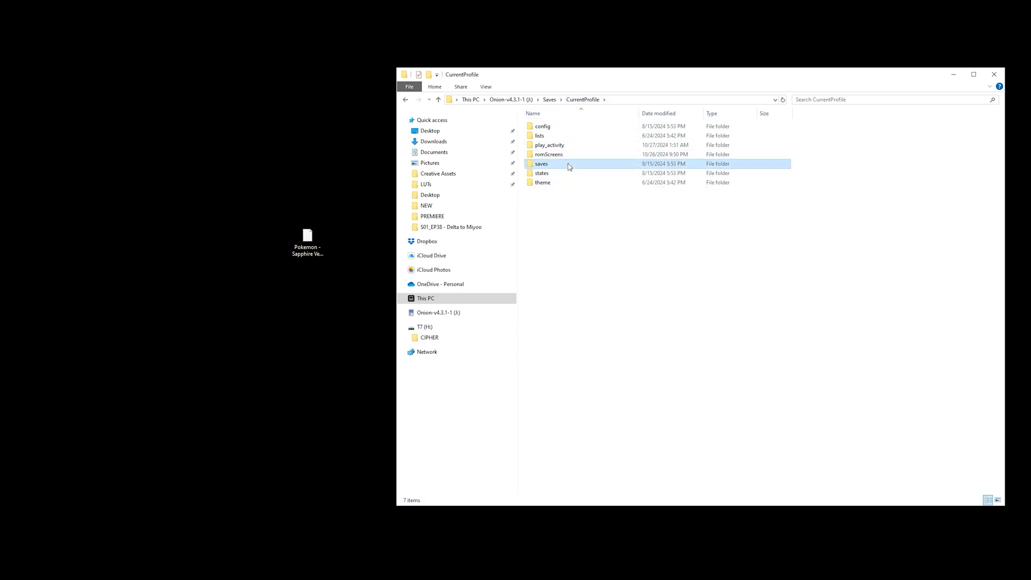
double_click(541, 164)
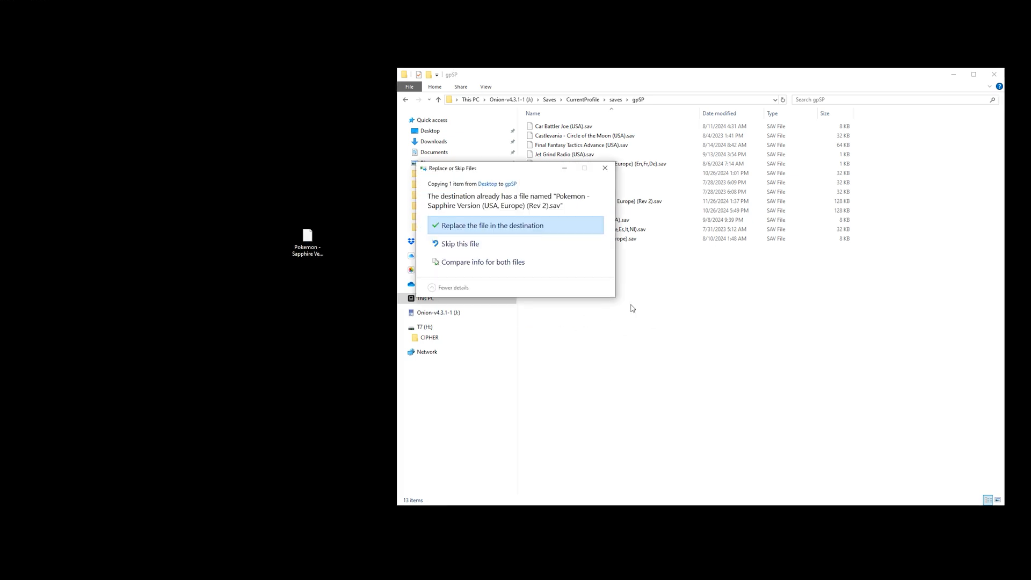
Resolve the Replace or Skip prompt, drag the save into gpSP again, and resolve it again.
left_click(490, 226)
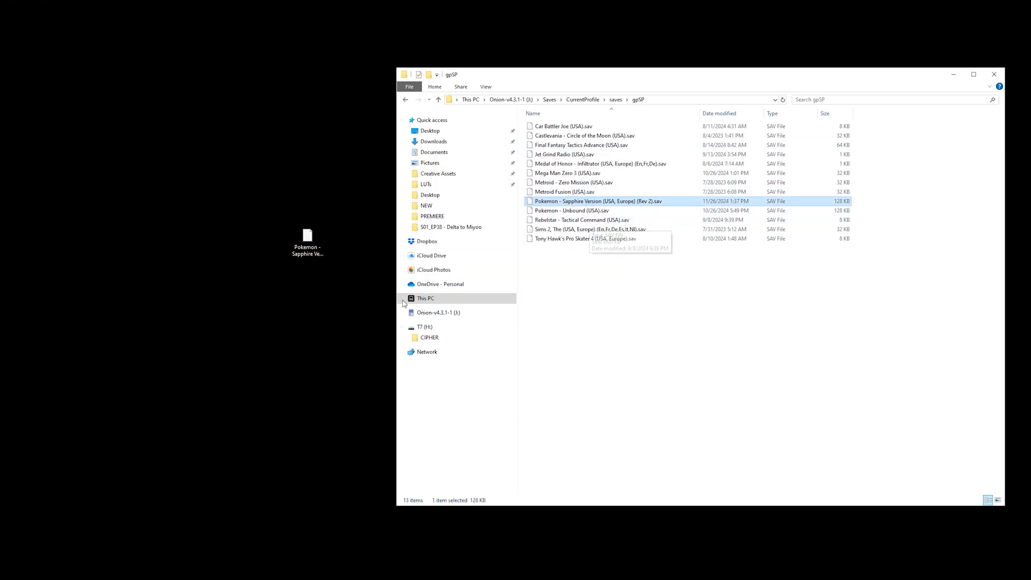
mouse_move(361, 194)
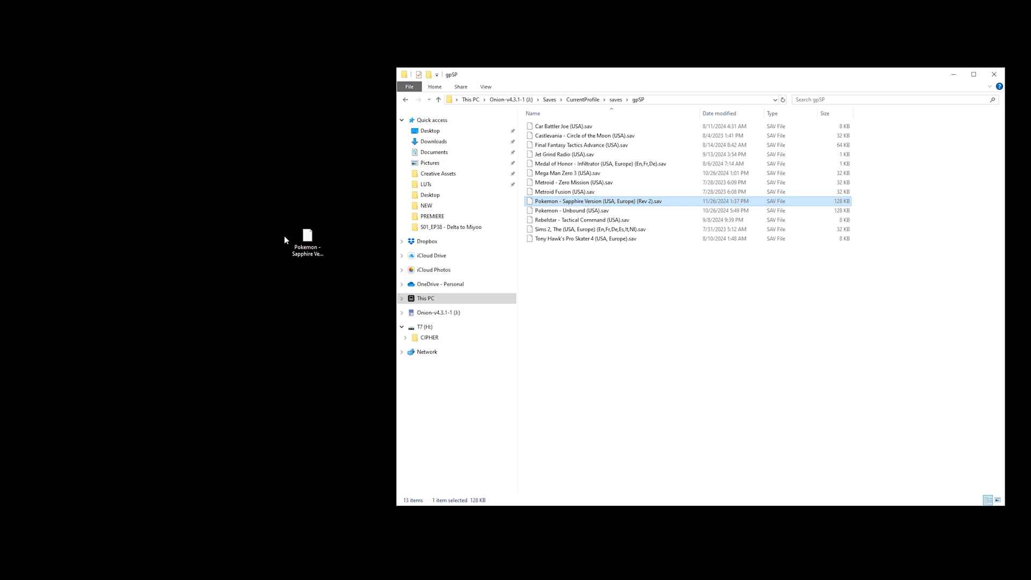
left_click_drag(307, 235, 592, 197)
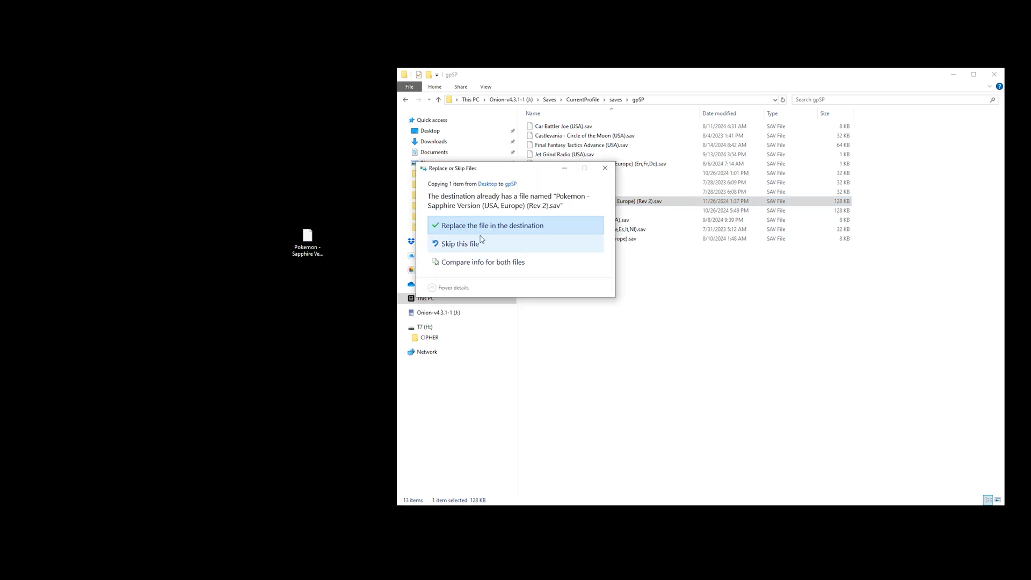
left_click(490, 225)
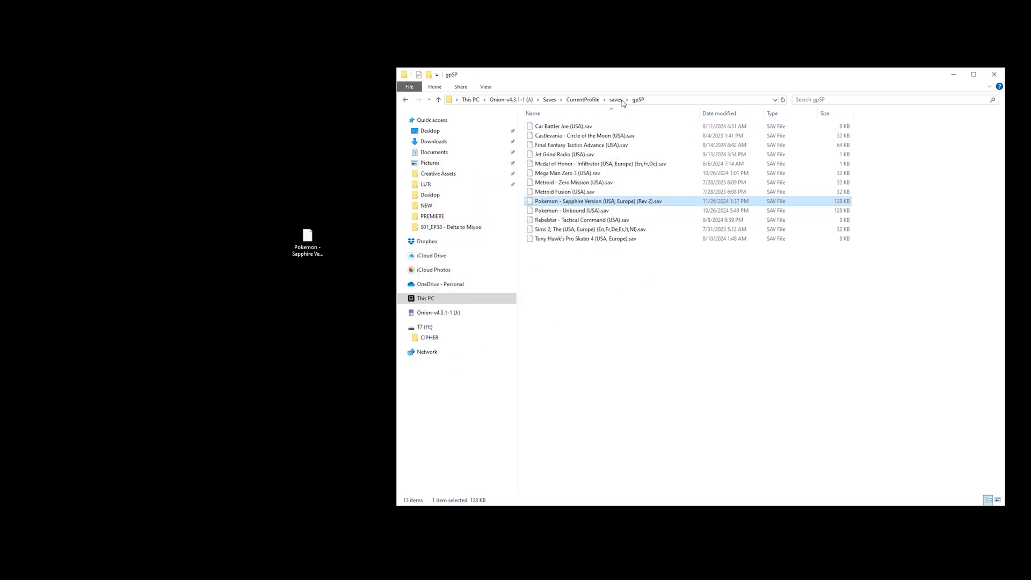
mouse_move(559, 440)
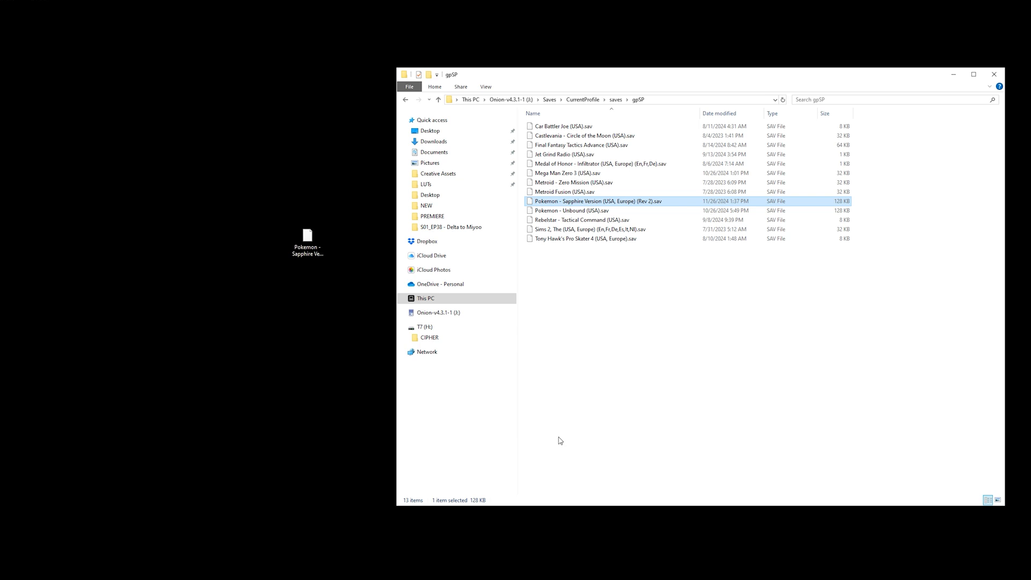
mouse_move(994, 74)
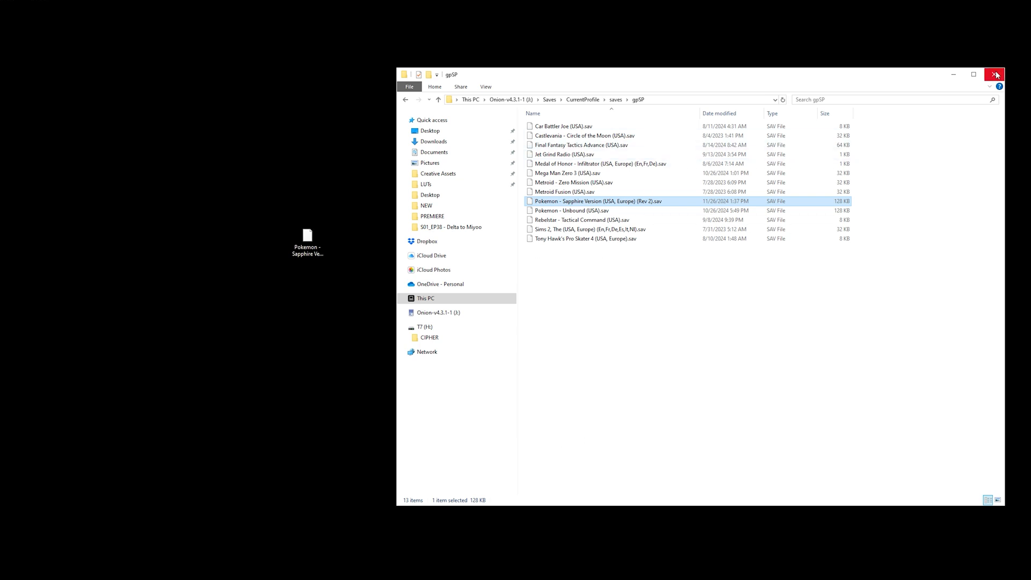